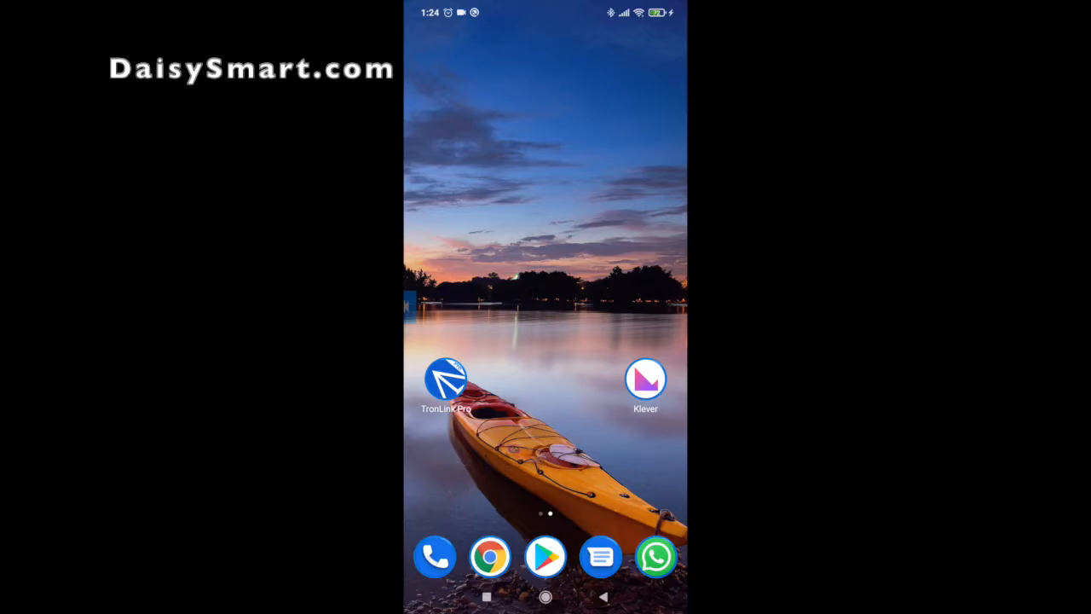
# Step: Launch TronLink Pro from the home screen to see the zero-TRX asset overview
pyautogui.click(446, 382)
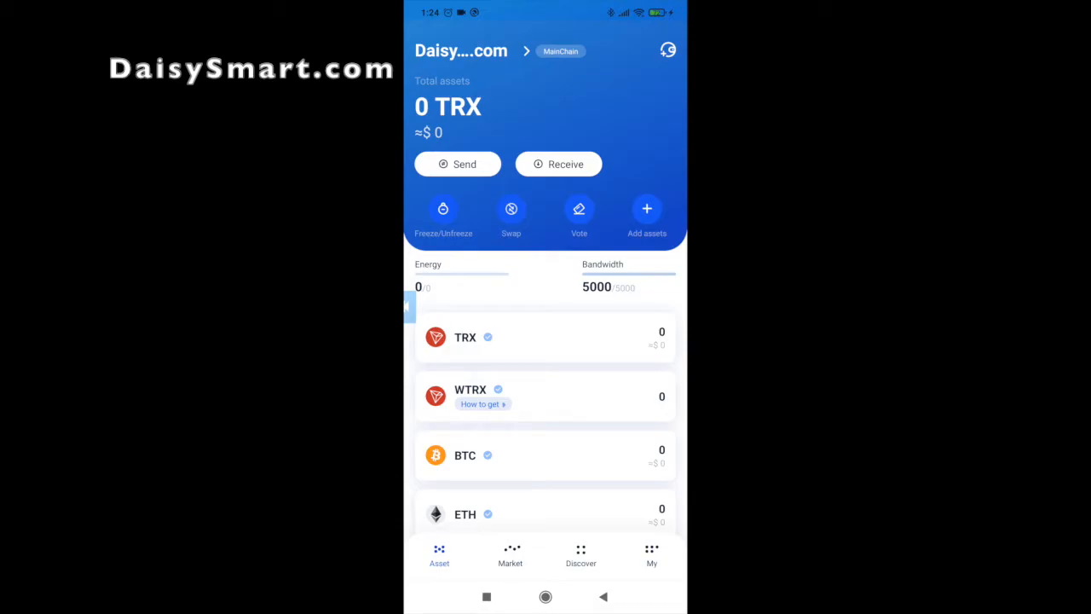
# Step: Go to the My tab and enter Advanced Features
pyautogui.click(651, 553)
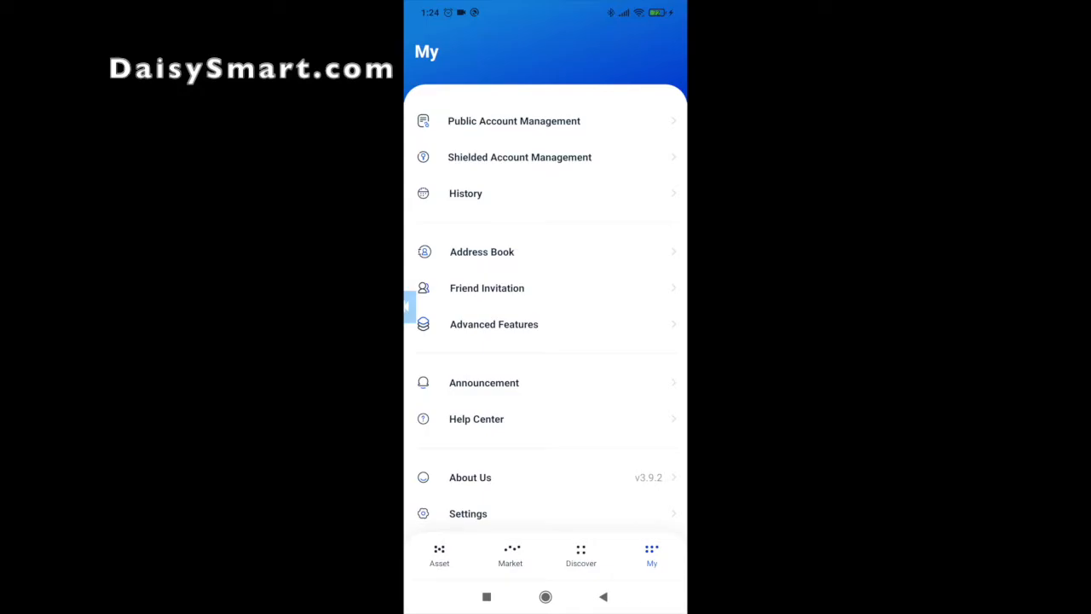
pyautogui.click(492, 324)
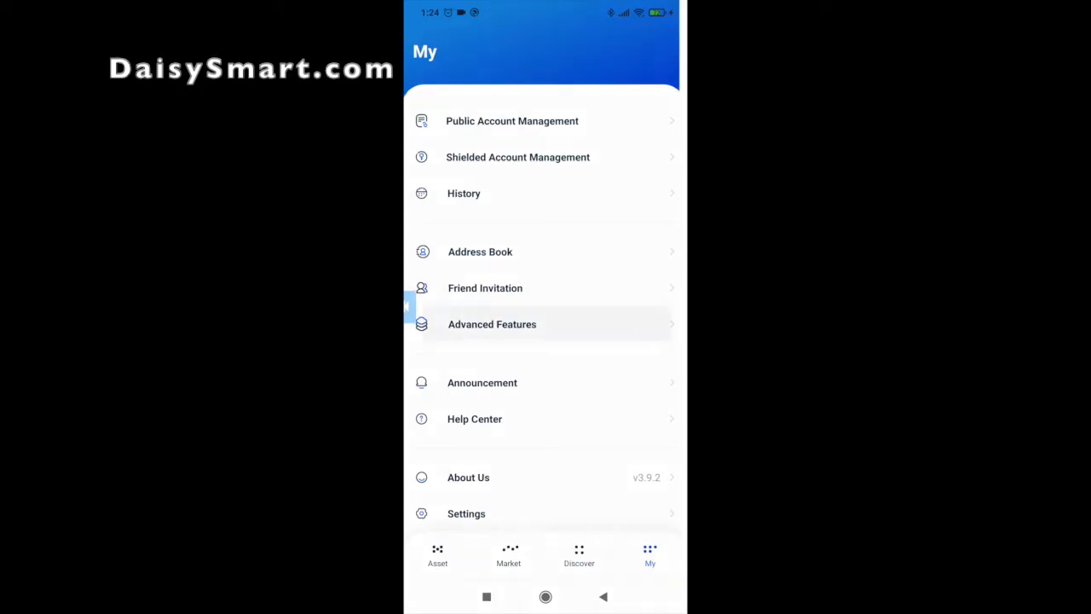
pyautogui.click(491, 324)
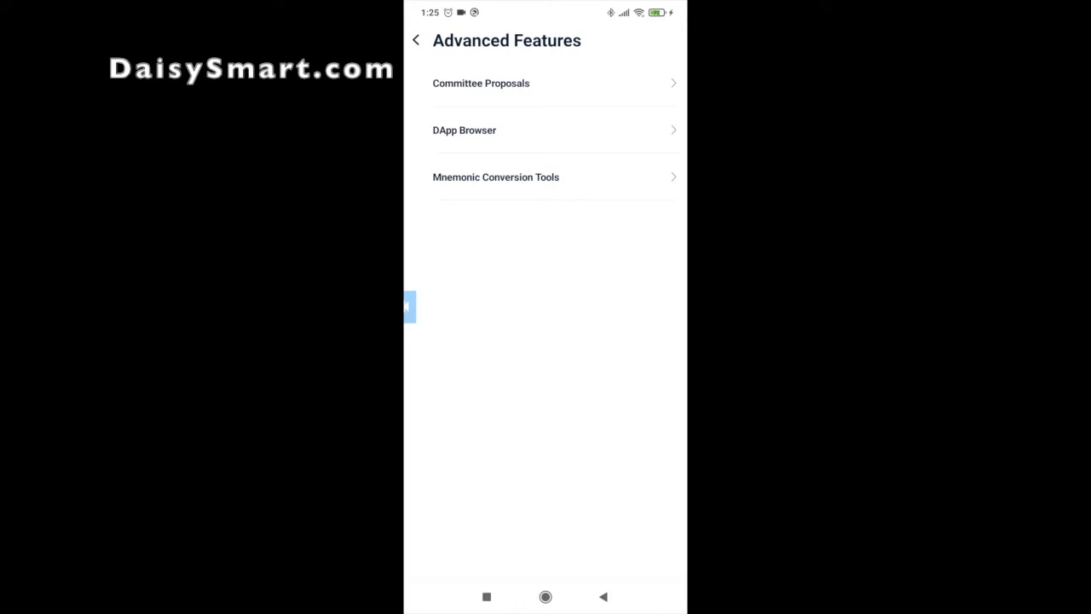
# Step: Launch the DApp Browser and load the DAISY site from recent links
pyautogui.click(464, 129)
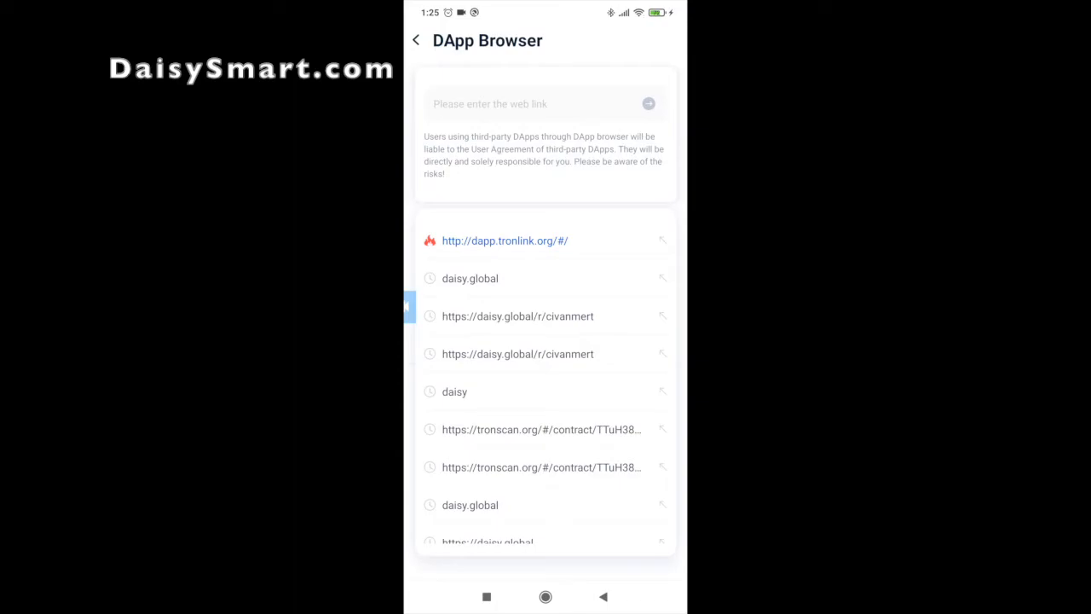
pyautogui.click(504, 240)
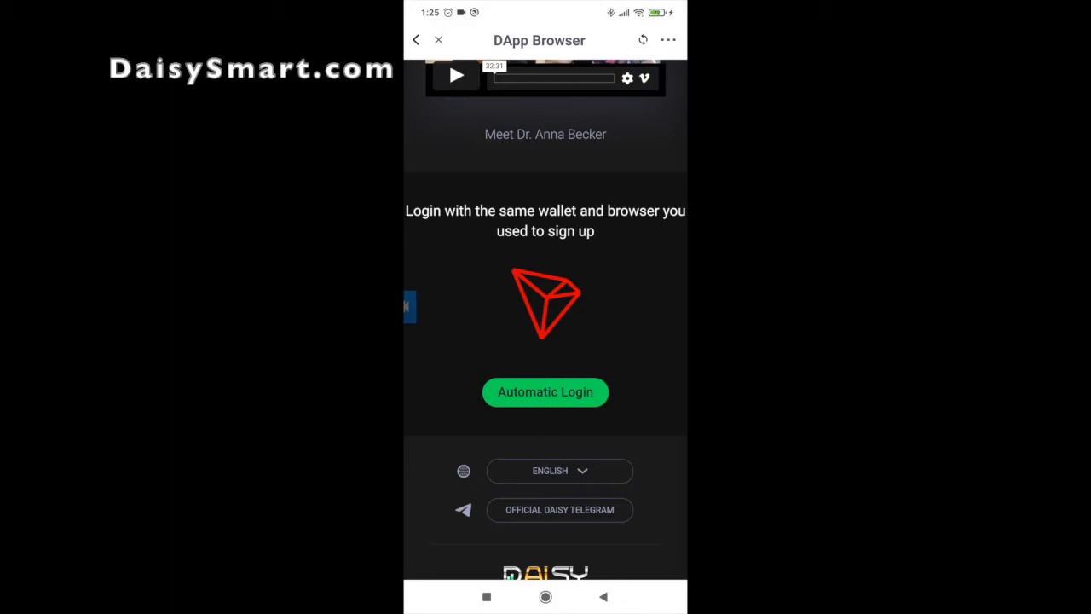
# Step: Start DAISY's Automatic Login to bring up the wallet password prompt
pyautogui.click(545, 391)
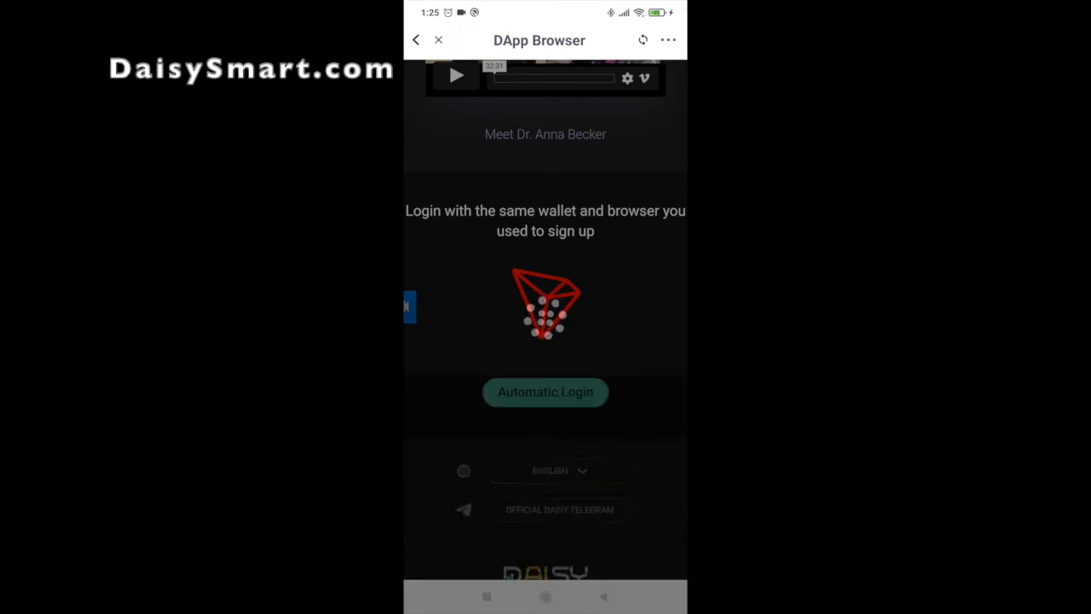
pyautogui.click(545, 391)
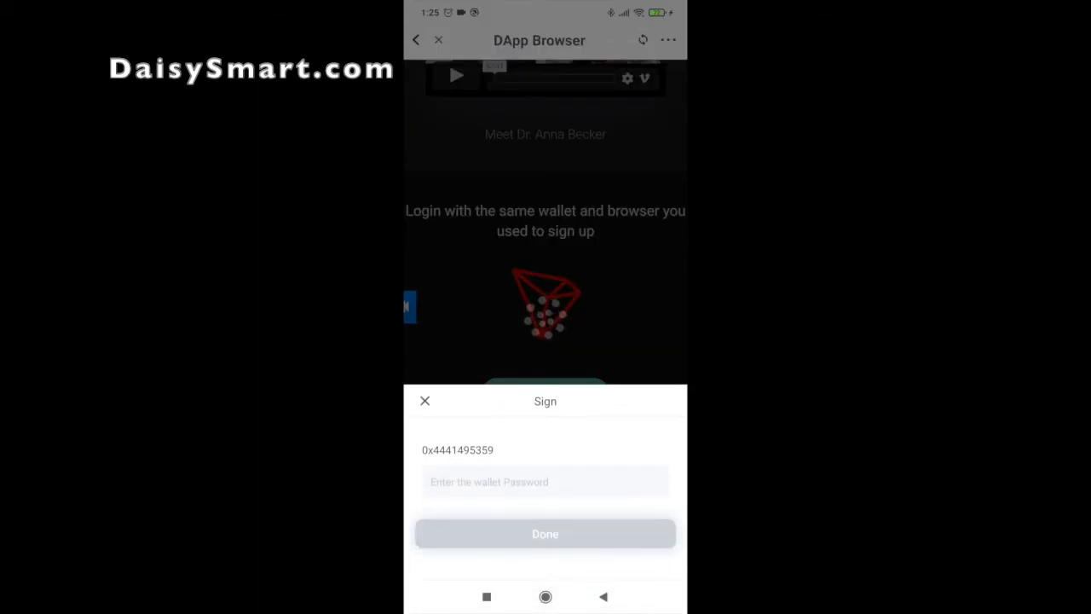